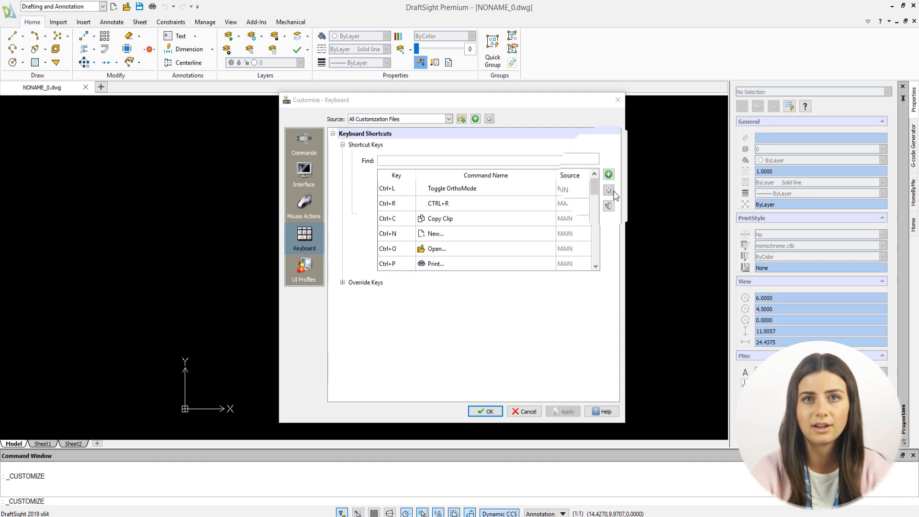
mouse_move(609, 173)
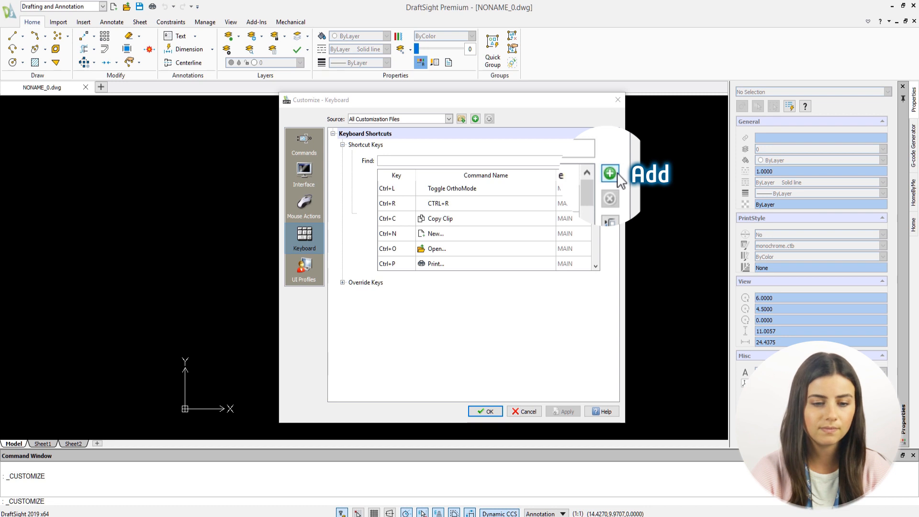
Add a new blank row to the Shortcut Keys list in Customize > Keyboard.
click(609, 174)
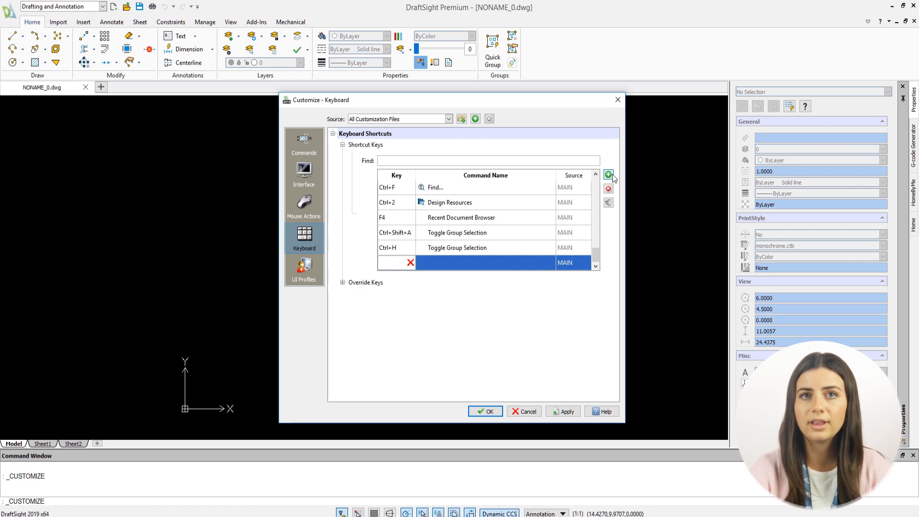
mouse_move(403, 267)
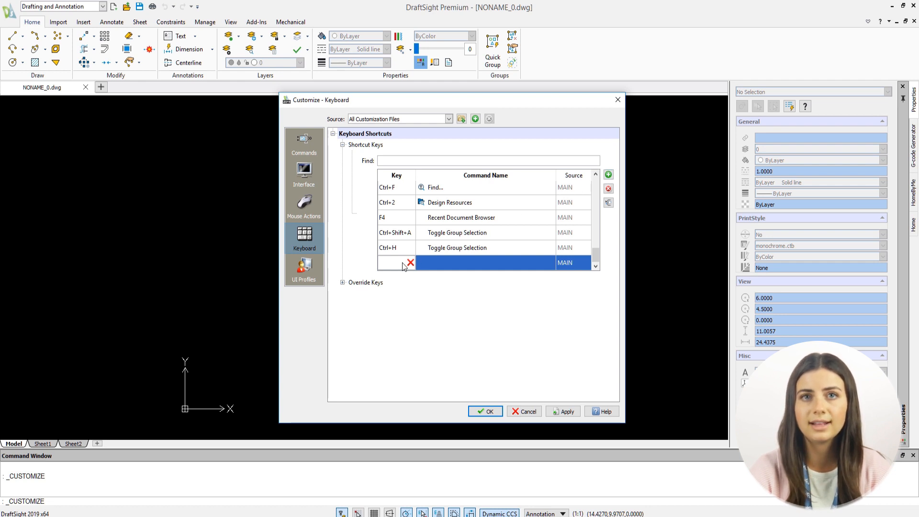
mouse_move(400, 268)
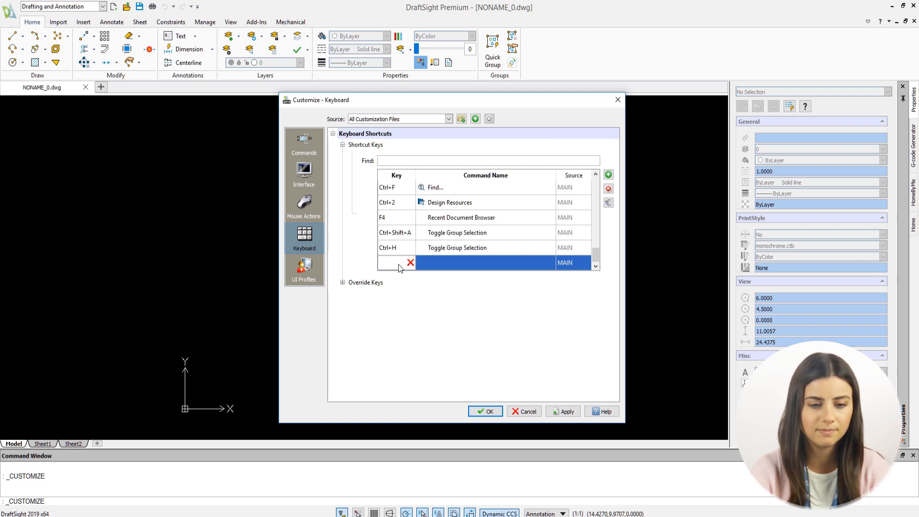
Assign the key combination Ctrl+J to the new row and bring up the Command Explorer.
text(Ctrl+J)
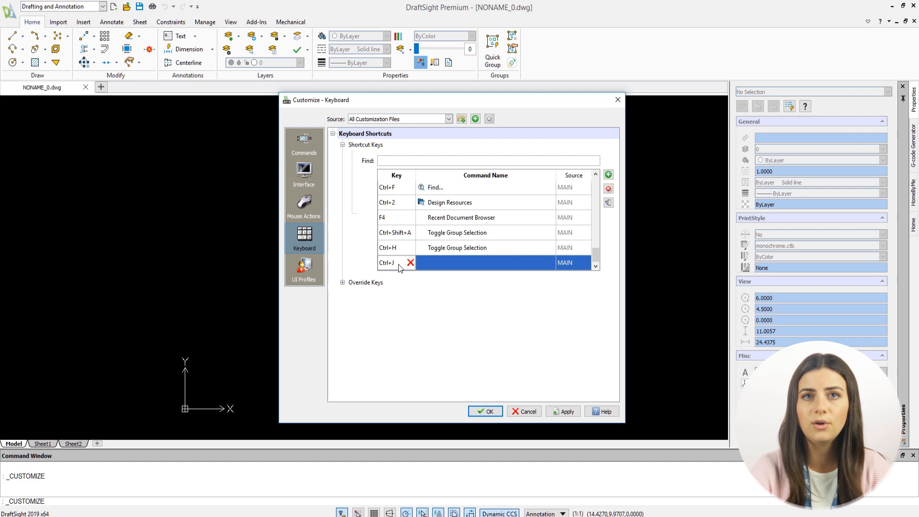
mouse_move(527, 221)
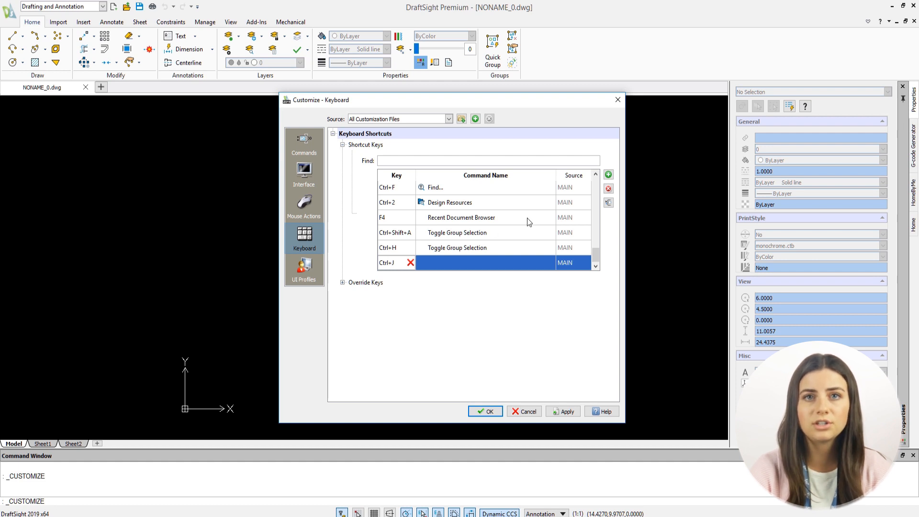
mouse_move(608, 202)
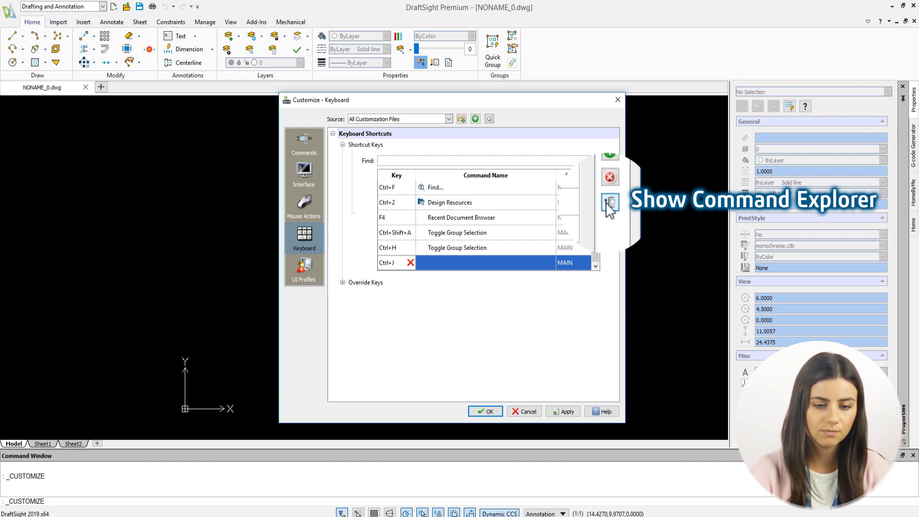
click(609, 204)
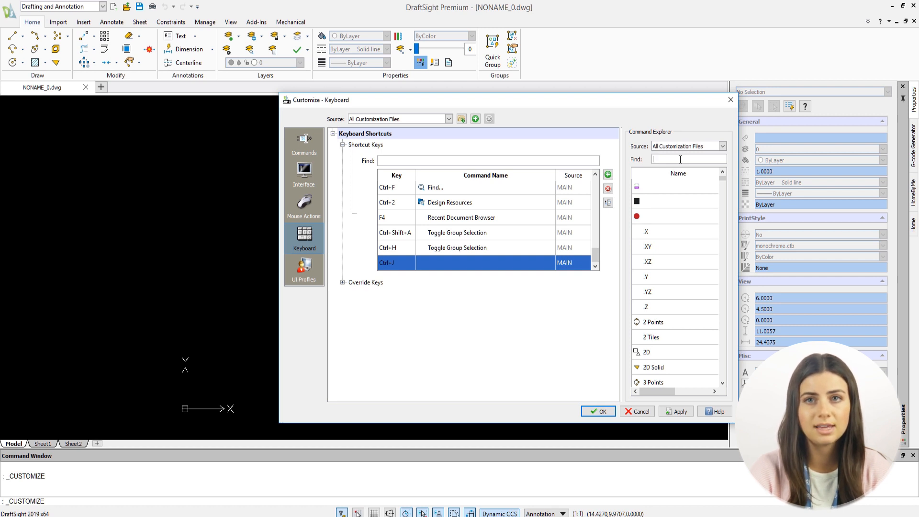
Search 'line', bind Ctrl+J to the 3D Polyline command and apply the assignment.
text(line)
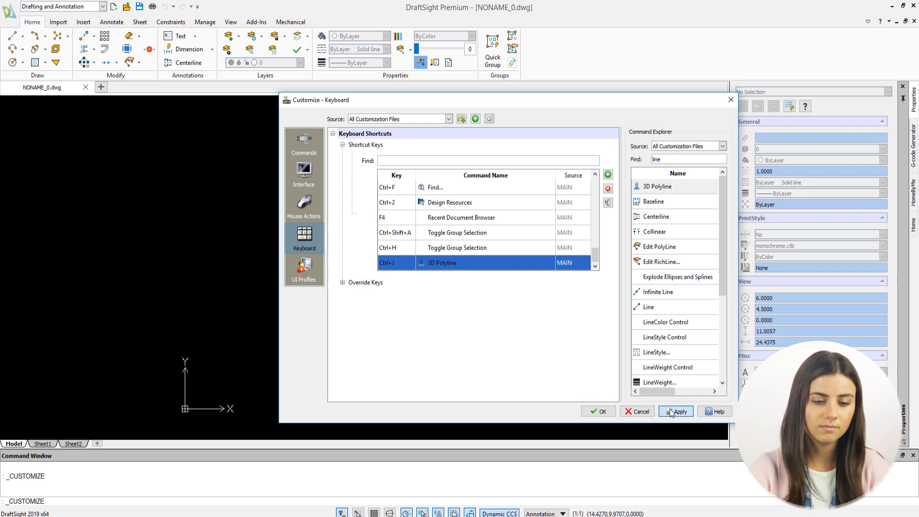
click(598, 411)
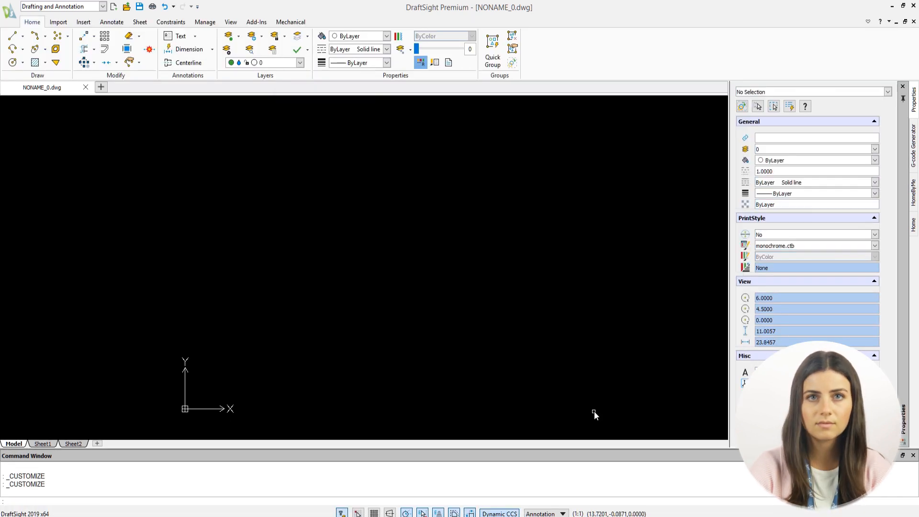